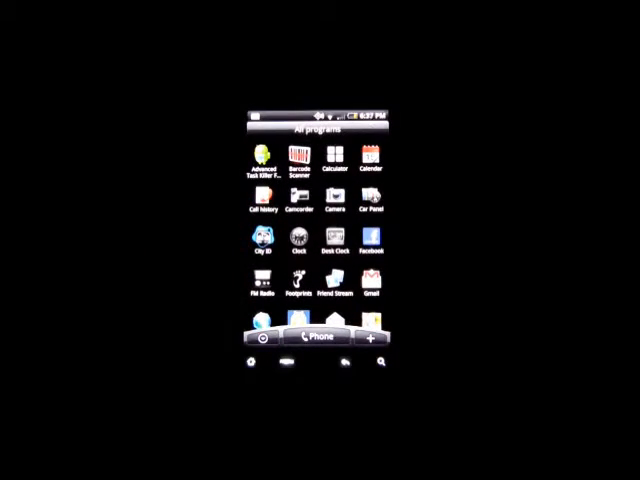
Launch City ID from the app drawer to show its lookup and subscription options.
left_click(262, 244)
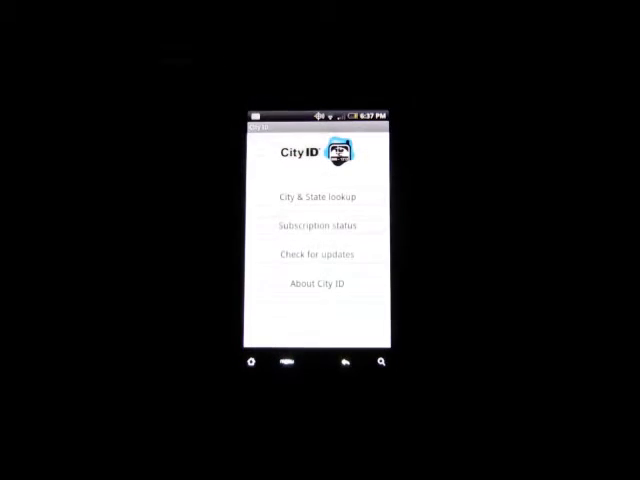
left_click(318, 196)
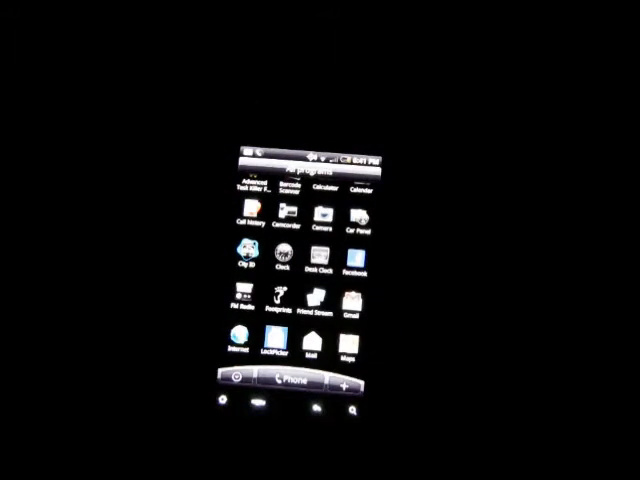
Launch FM Radio from the app drawer.
left_click(240, 308)
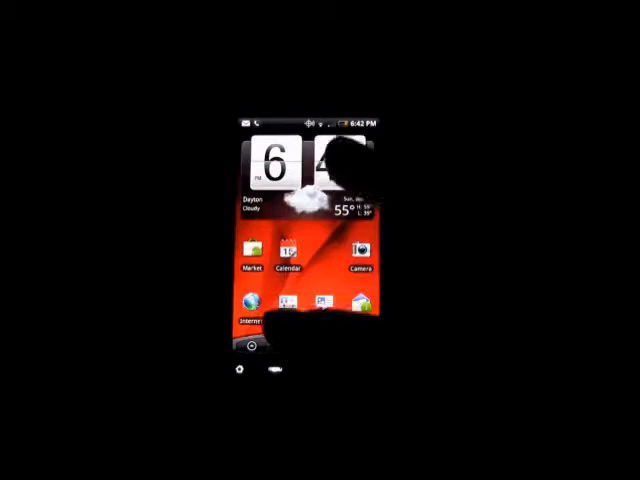
Bring up the full app list from the home screen and scroll down through it.
left_click(250, 352)
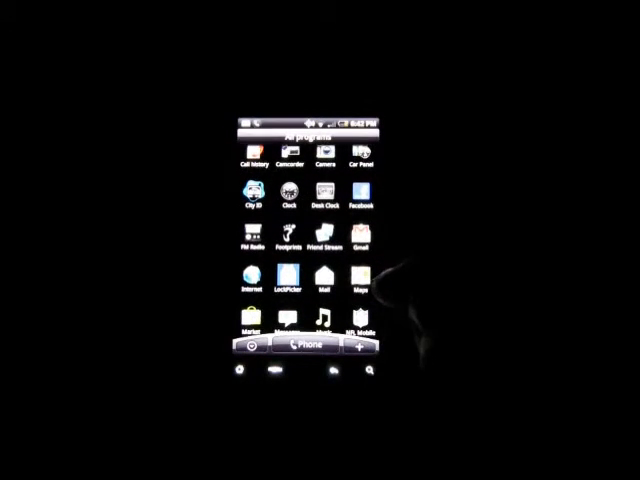
scroll("down", 3)
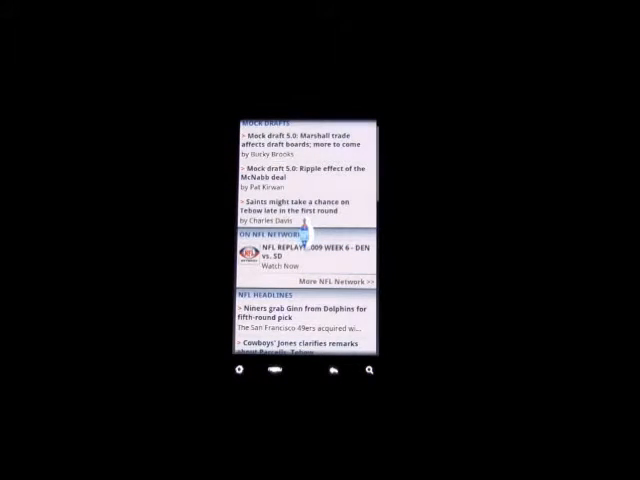
Leave the NFL Mobile news feed and return to the app drawer.
left_click(276, 266)
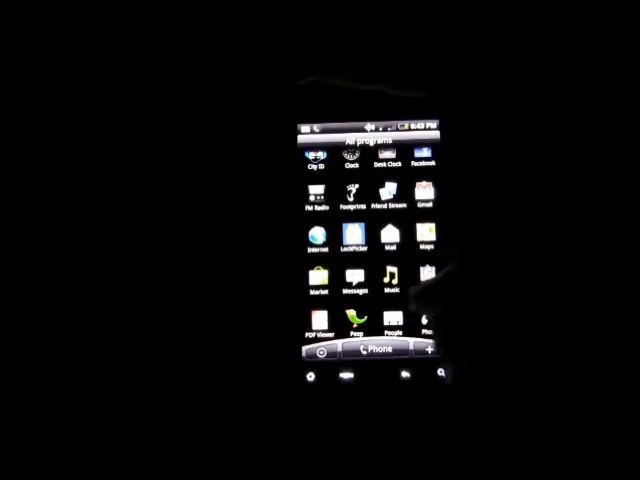
scroll("down", 3)
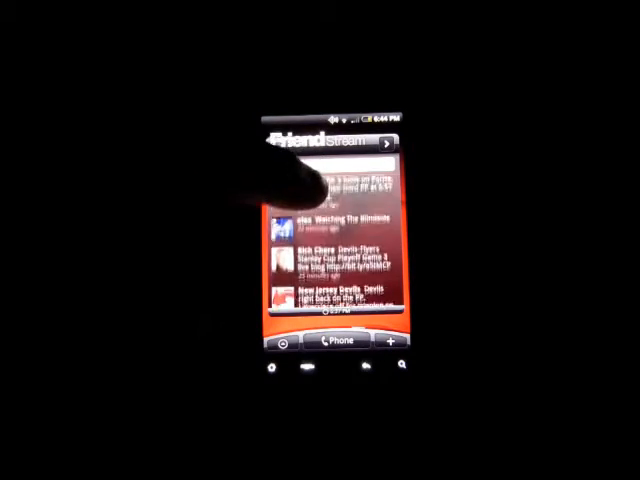
Scroll the Friendstream feed down to further friends' updates and shared links.
scroll("down", 3)
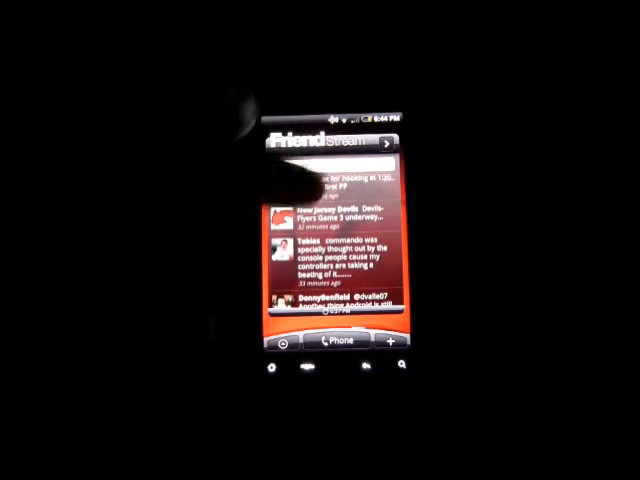